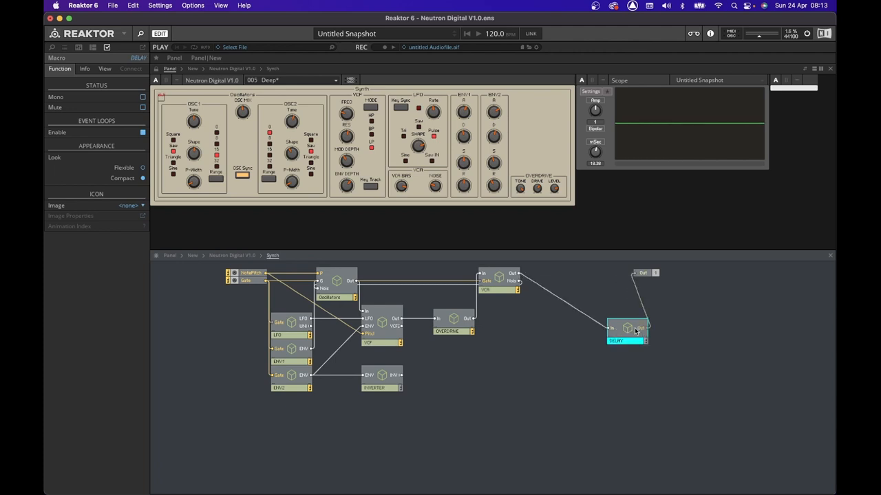
Enter the DELAY macro and insert Single Delay ('sing') and Multiply-Add ('mu') modules.
double_click(625, 330)
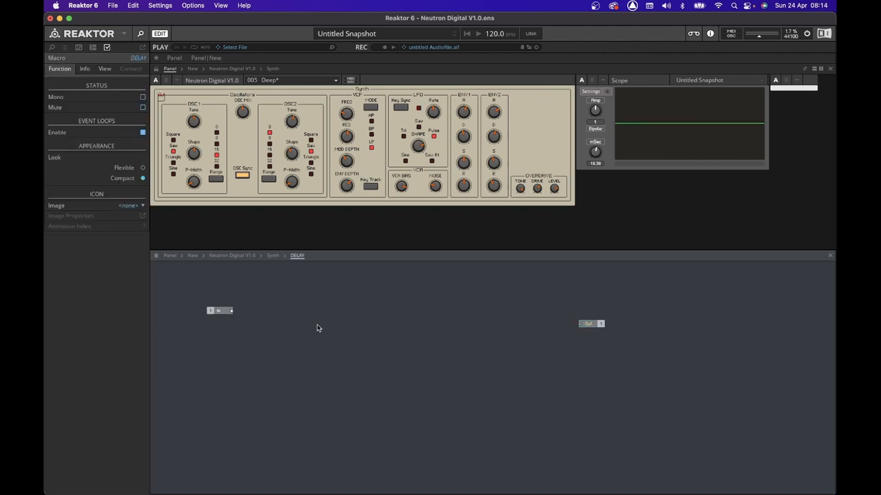
type("sing")
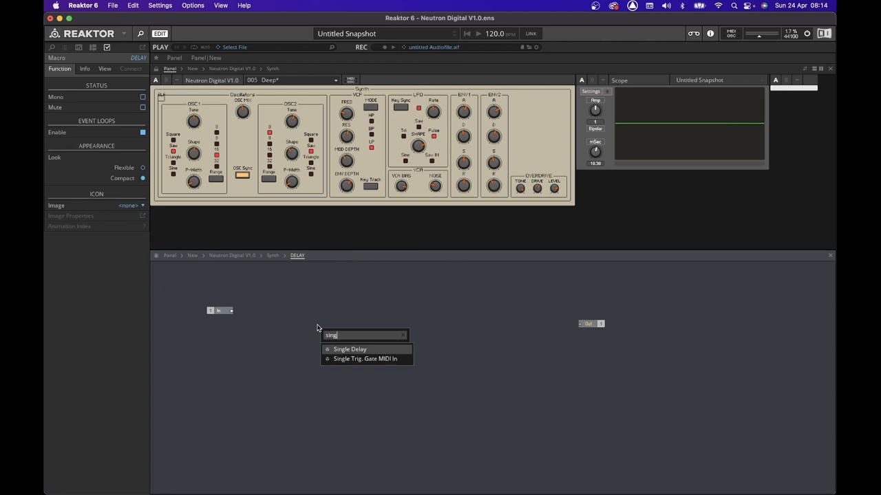
left_click(349, 349)
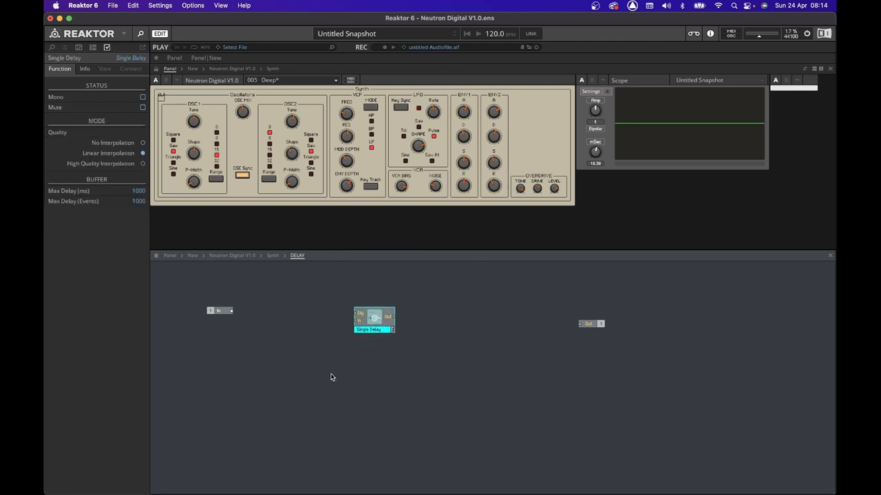
type("mu")
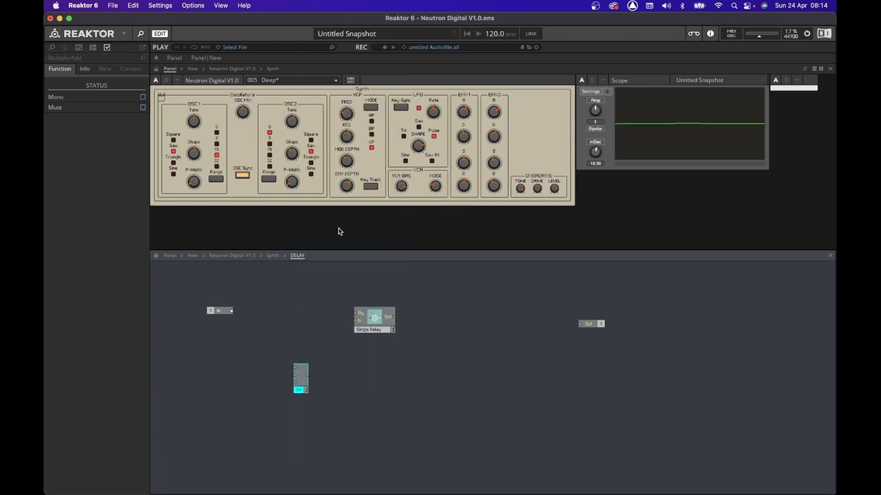
Create a TIME knob on the Dly port and a REPEATS knob on the Multiply-Add input.
right_click(374, 316)
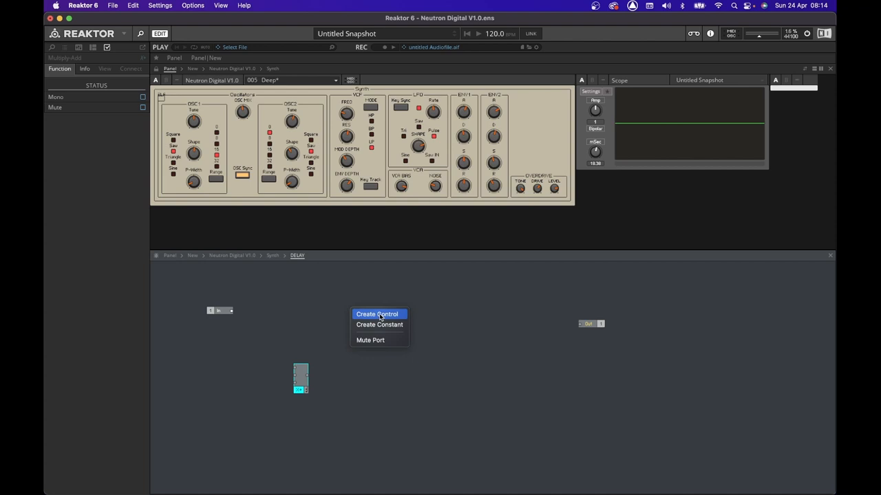
left_click(376, 314)
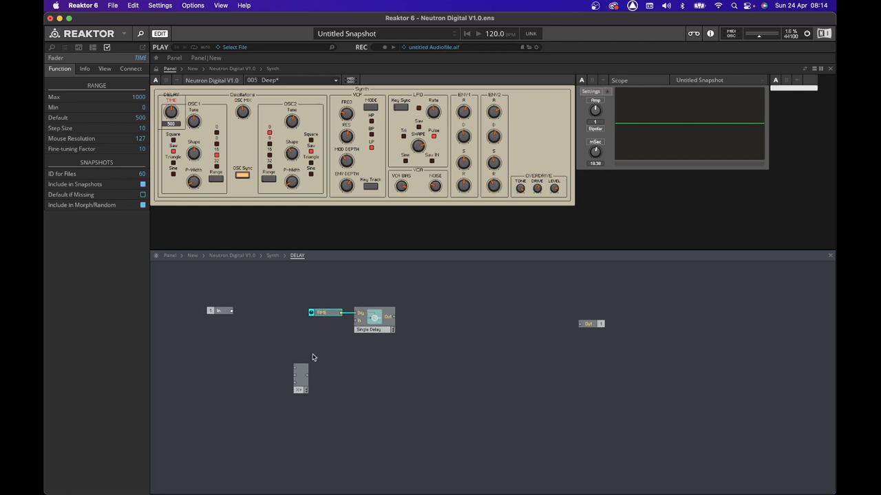
right_click(300, 377)
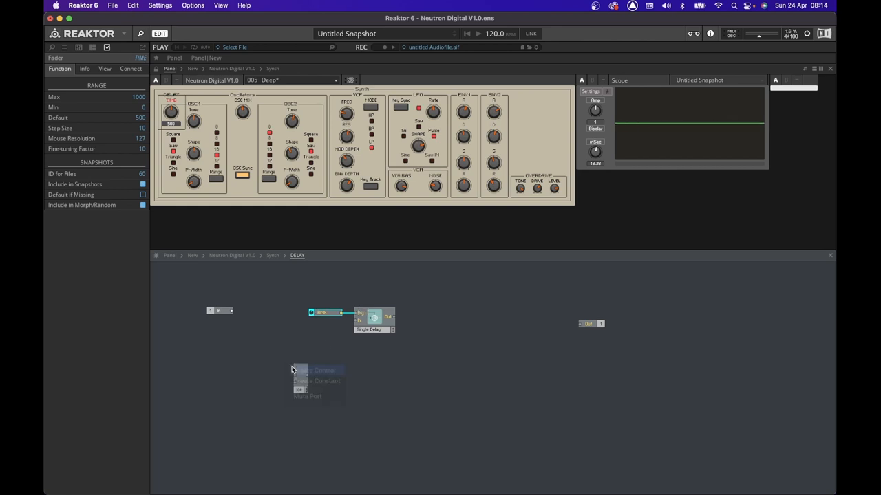
left_click(318, 370)
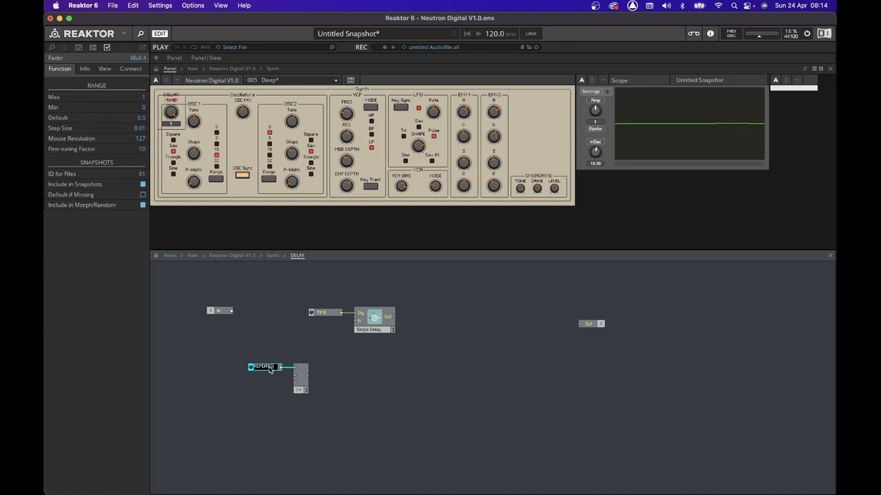
left_click(265, 366)
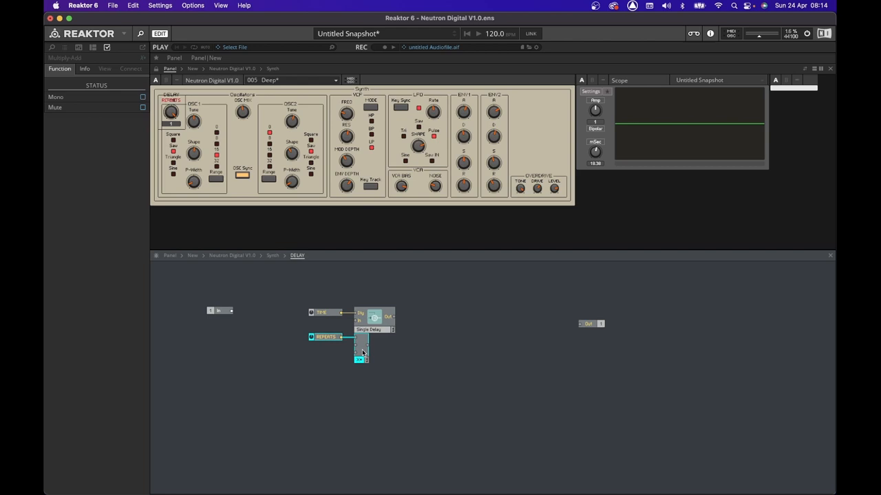
mouse_move(230, 313)
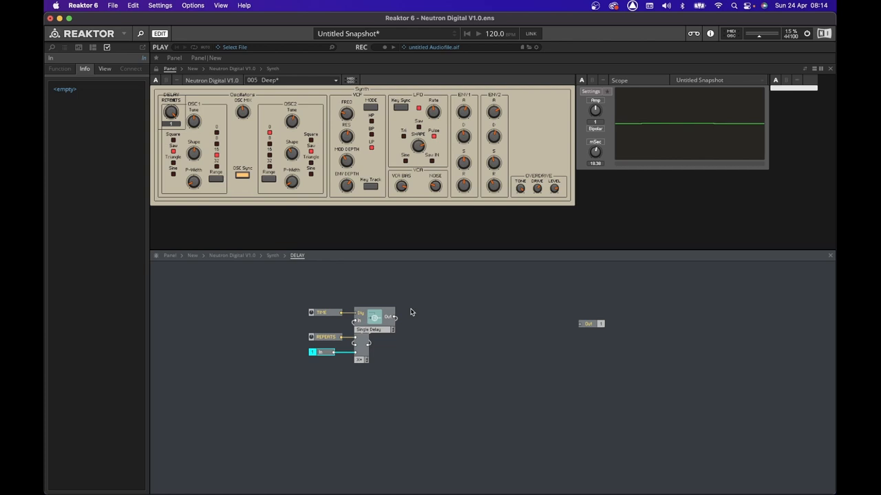
Insert a Crossfade module from the search and create a MIX knob on its X port.
right_click(428, 294)
type("cro")
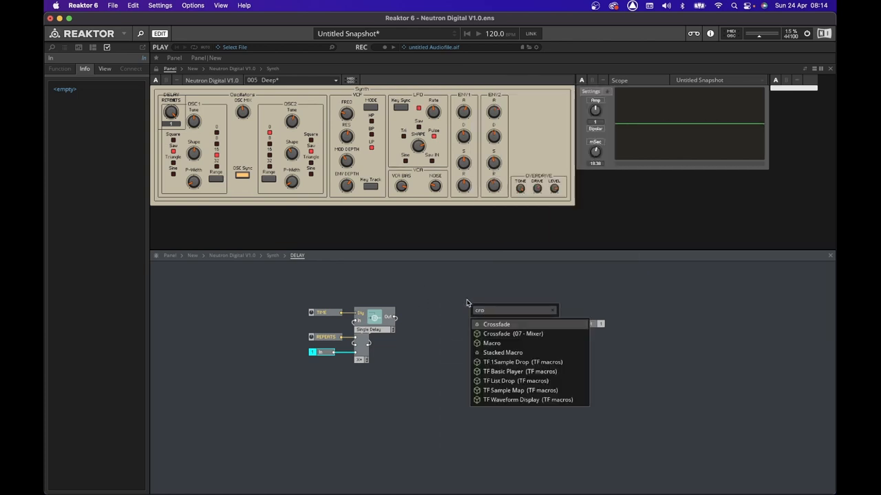
left_click(496, 324)
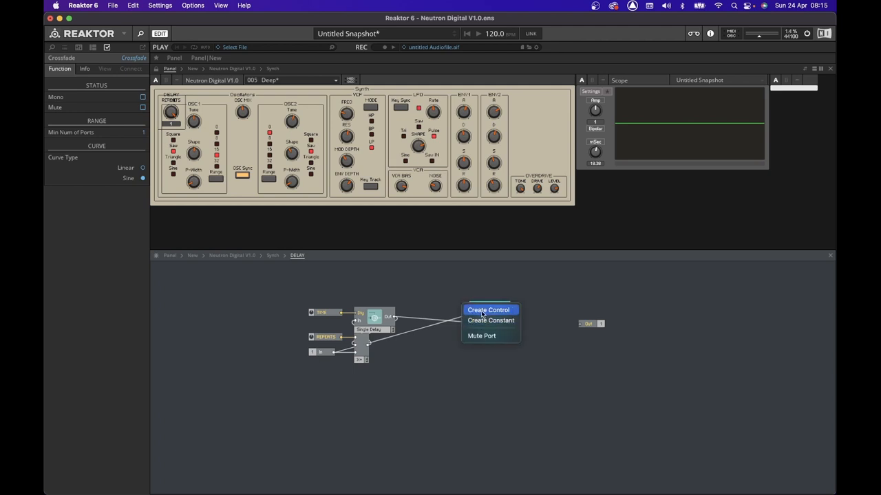
left_click(488, 310)
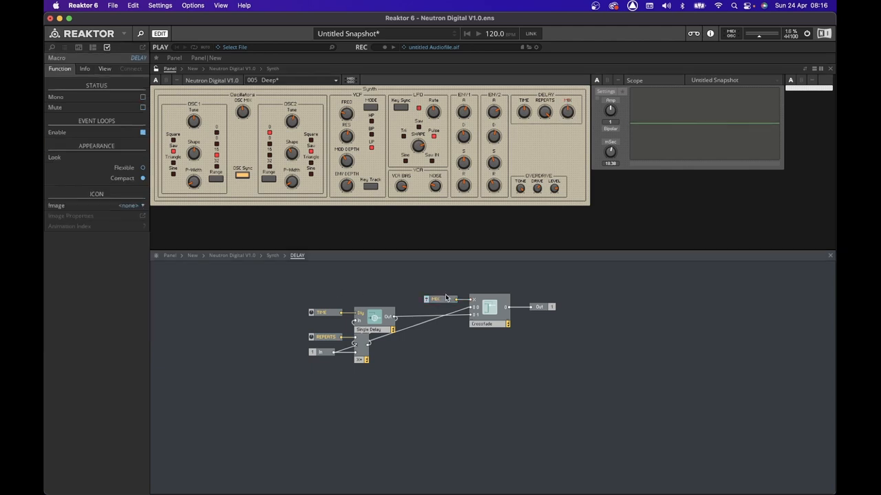
Set the TIME fader's range to Min 24 and Max 640.
left_click(437, 299)
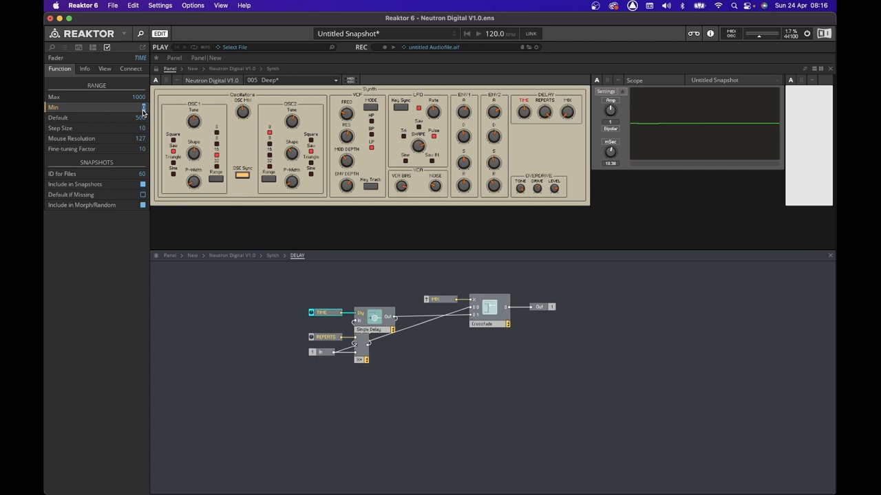
left_click(138, 97)
type("640")
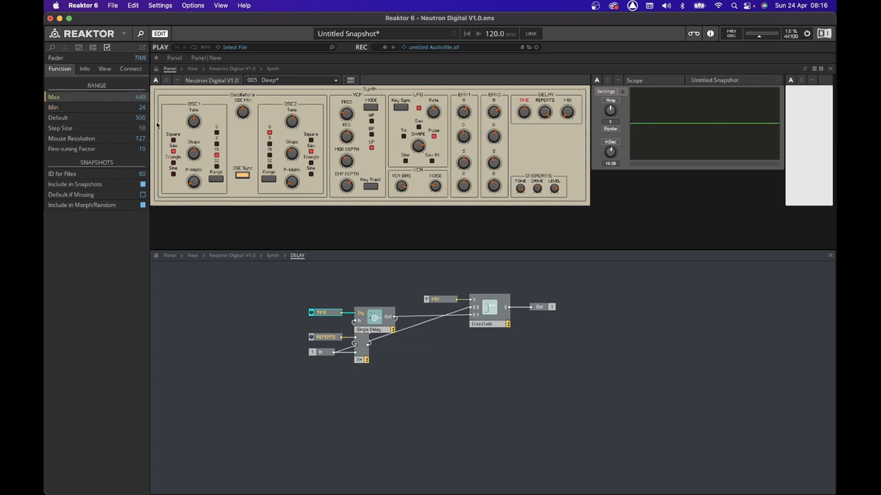
left_click(96, 128)
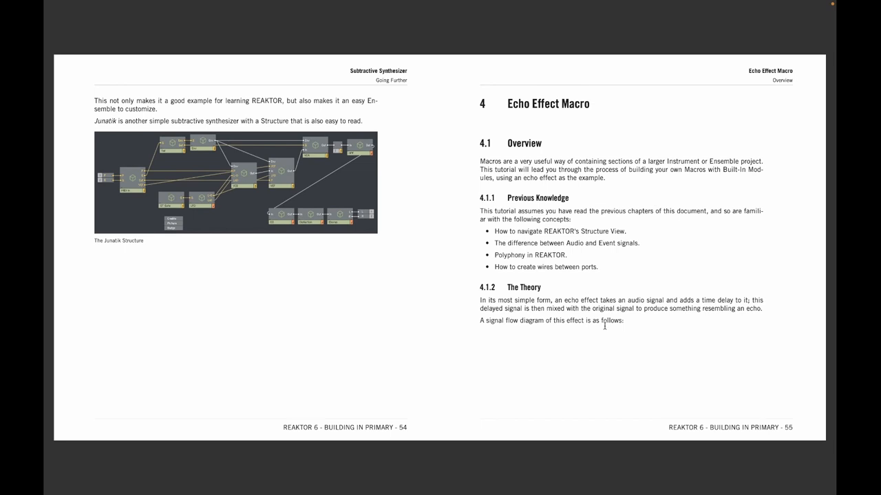
Scroll the manual down to the feedback-loop pages 66–67.
scroll("down", 3)
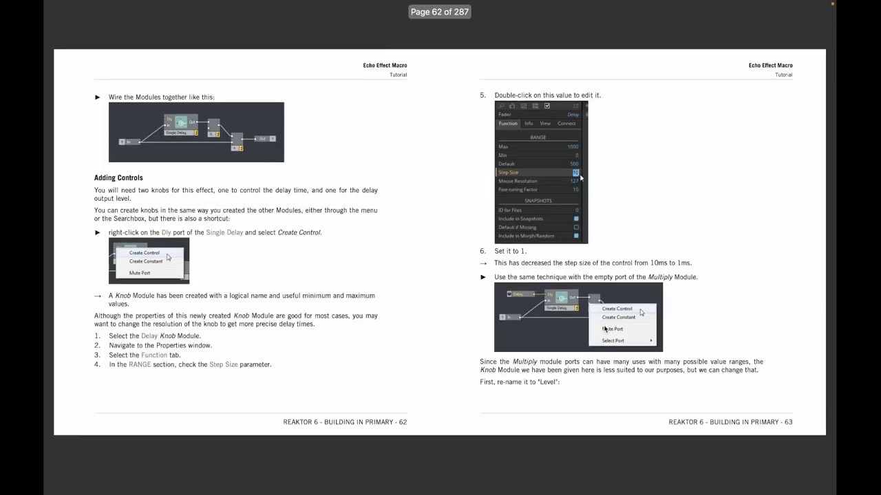
scroll("down", 3)
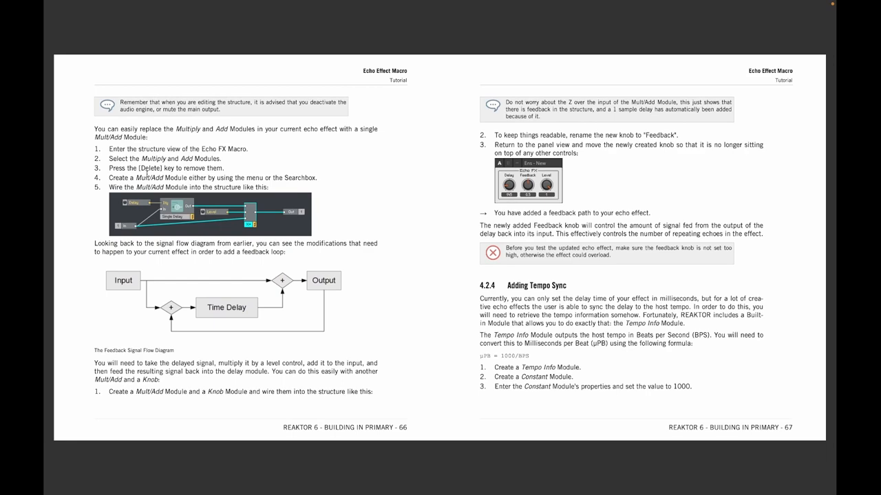
mouse_move(222, 274)
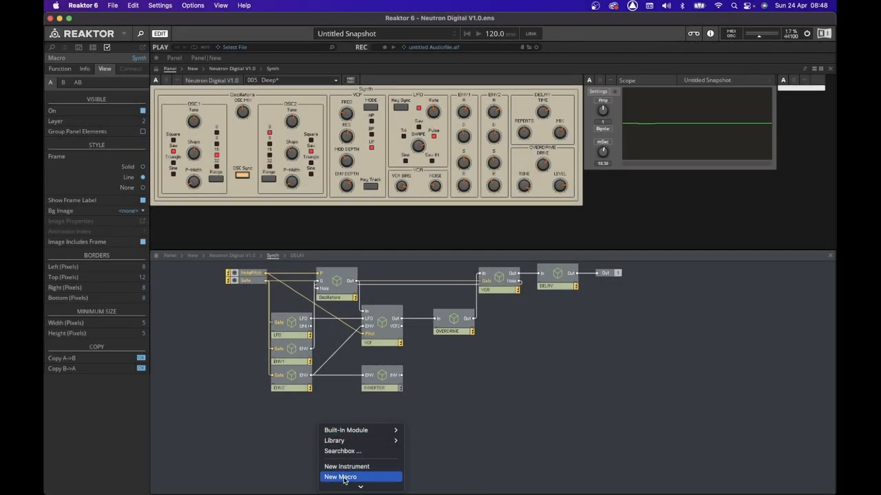
Add an empty ATTENUATORS macro, enter it, and insert its faders, multipliers and outputs.
left_click(340, 477)
type("ATTENUATORS")
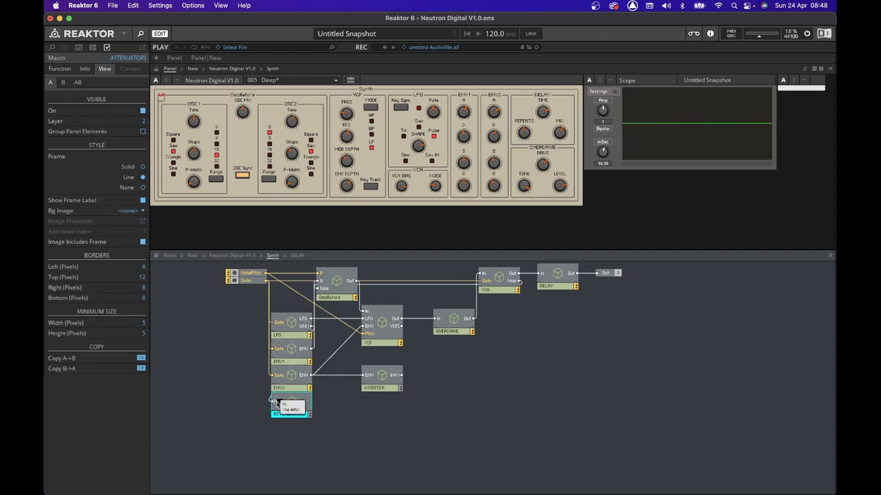
double_click(289, 406)
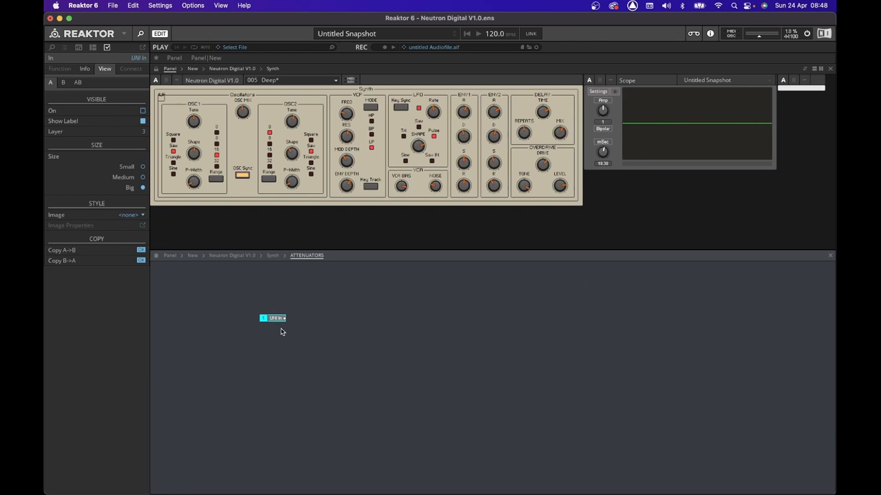
right_click(280, 330)
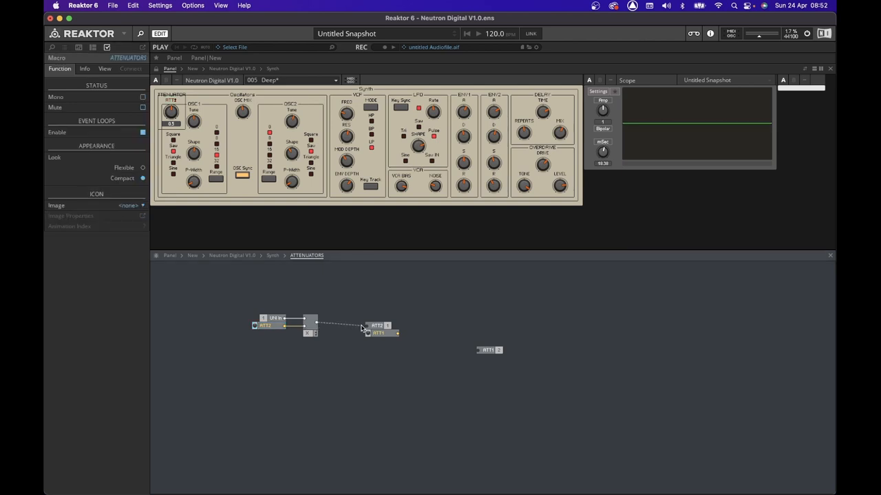
Wire the ATT2 product to the ATT2 Out and place the ATT1 Out by the second multiplier.
left_click(377, 326)
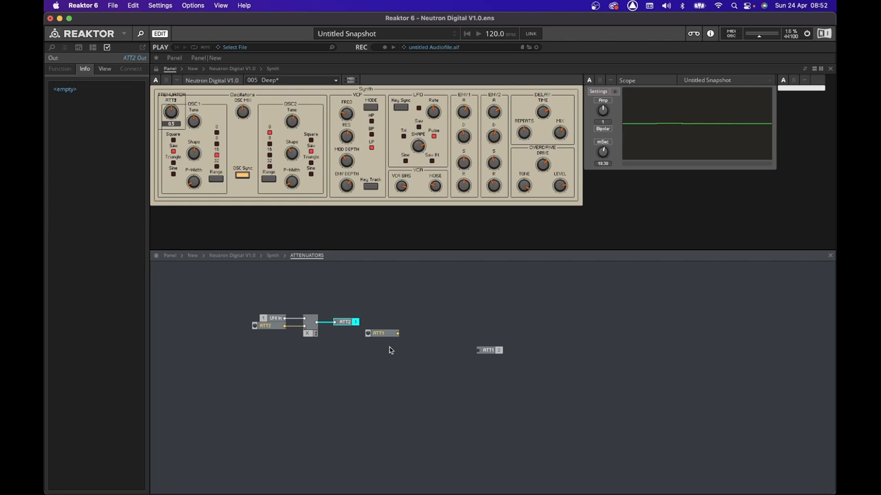
mouse_move(376, 338)
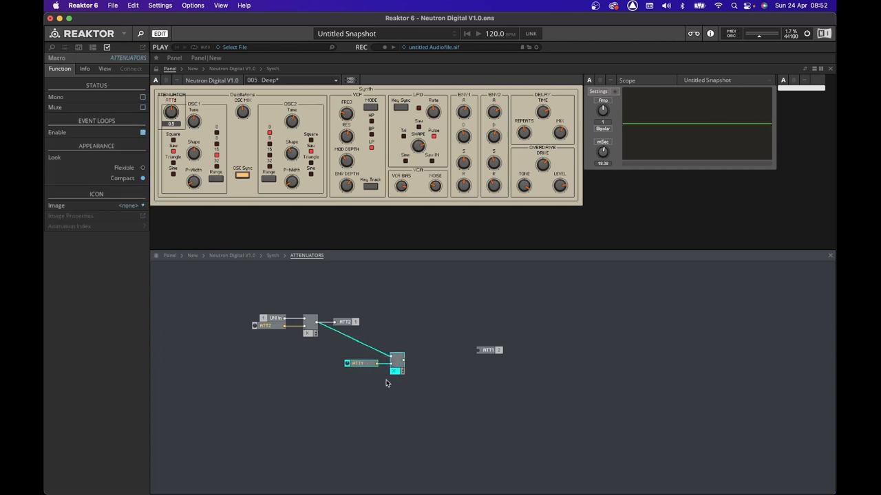
left_click_drag(357, 364, 288, 363)
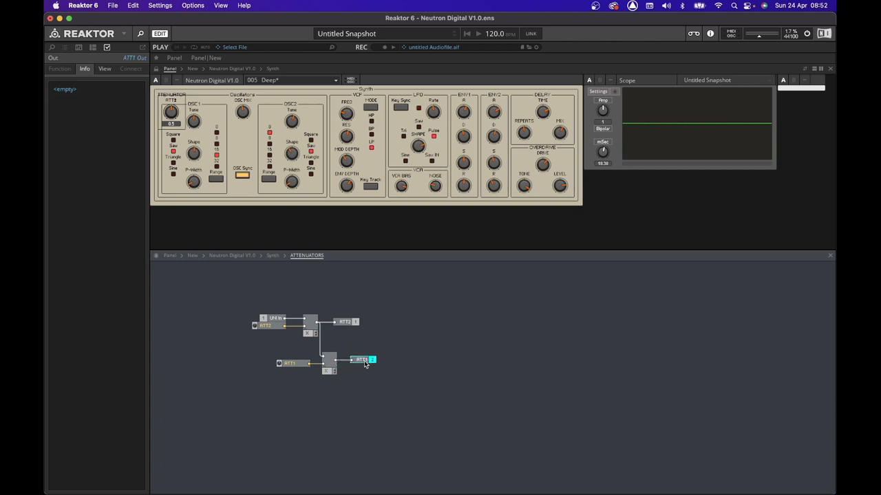
left_click(292, 362)
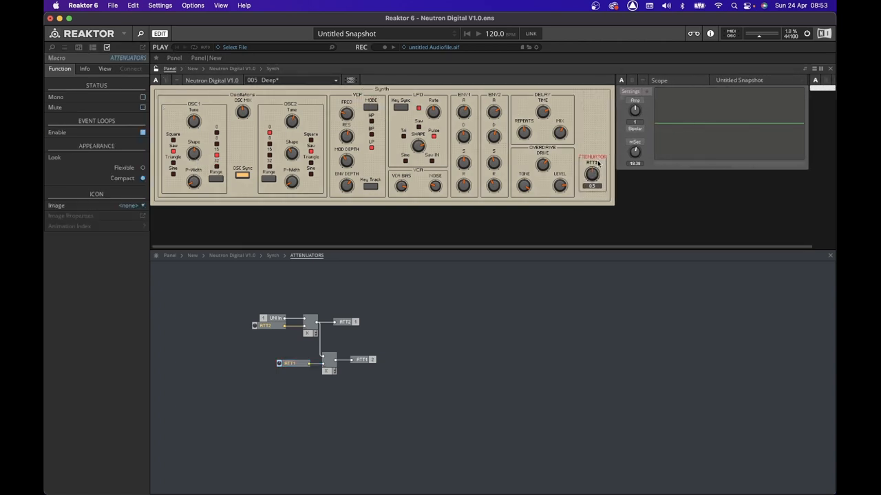
Select the ATT1 knob and view its appearance settings.
left_click(289, 363)
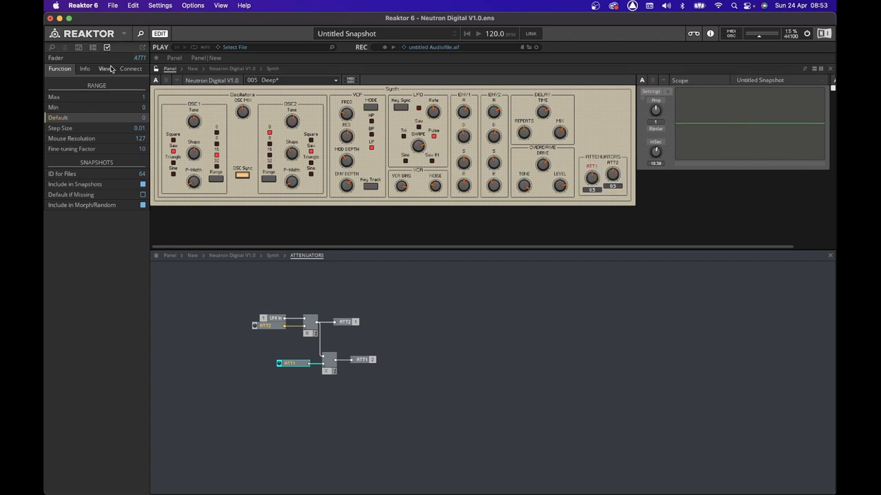
left_click(105, 69)
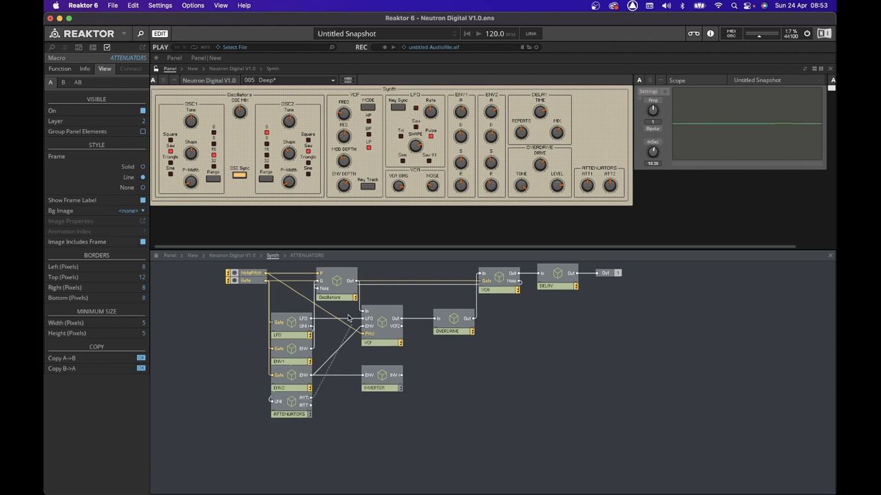
Enter the Oscillators macro to add an ATT2 input port.
left_click(336, 297)
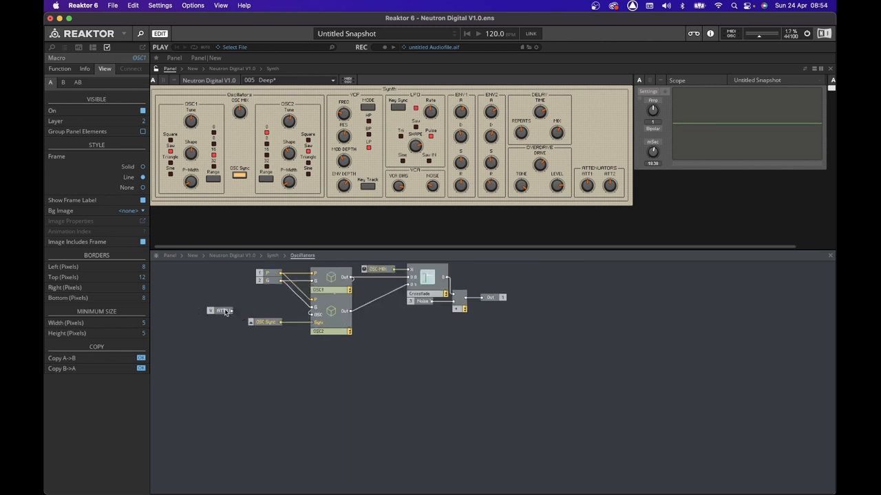
Connect the ATT2 input to a new ATT input on OSC1 and enter OSC1.
left_click(266, 291)
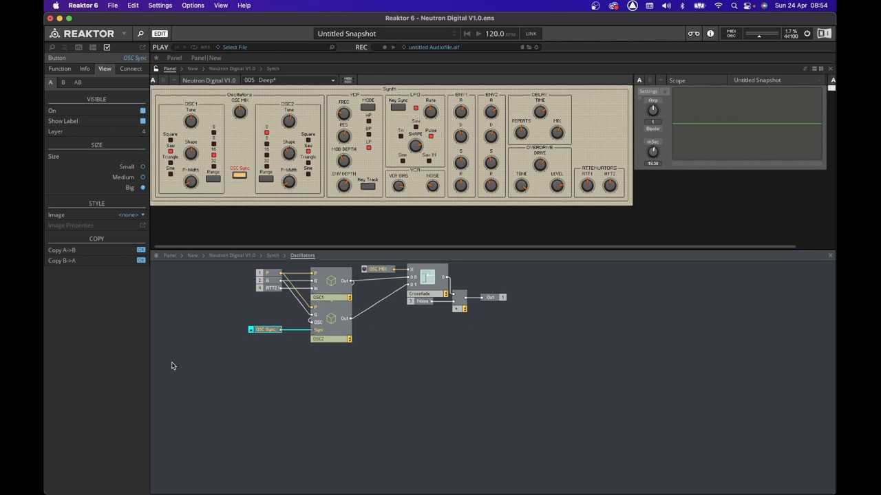
left_click(265, 330)
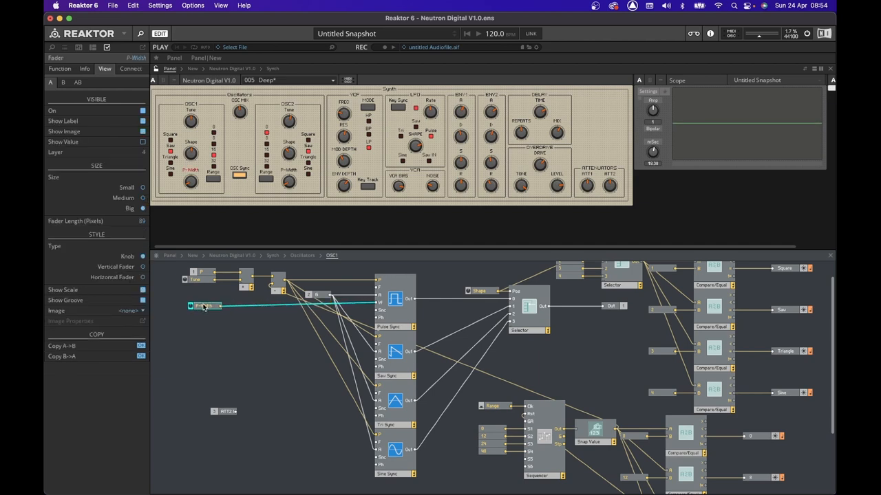
Rewire the P-Width knob through a Multiply module with ATT2 as its second input.
left_click(223, 411)
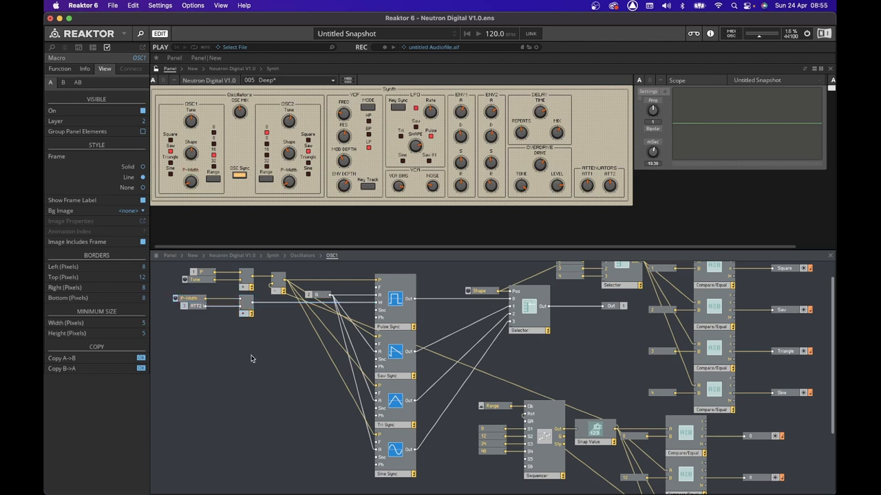
mouse_move(255, 364)
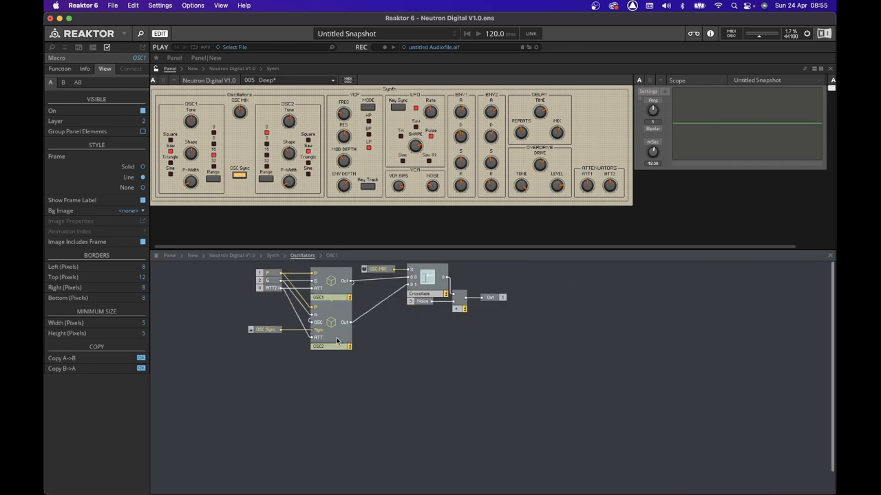
Inside OSC2, wire a P-Width × ATT2 Multiply into the oscillators' pulse width, placing ATT2 beside P-Width.
double_click(330, 329)
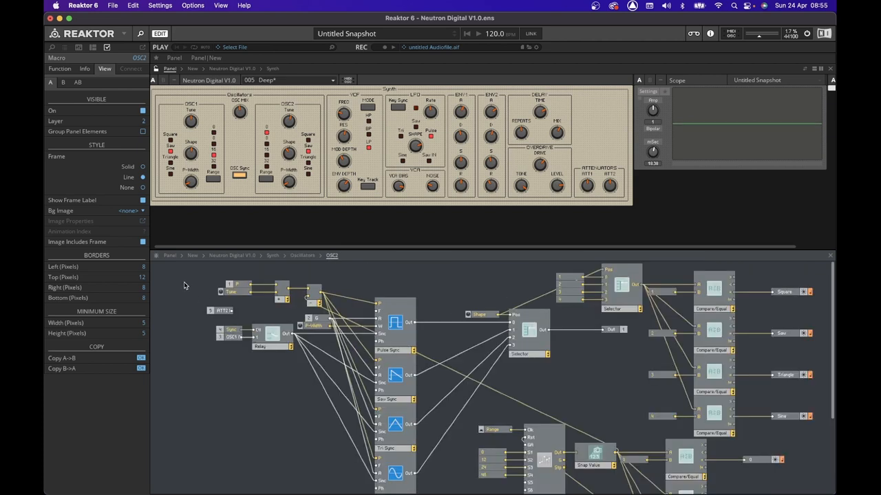
left_click(222, 310)
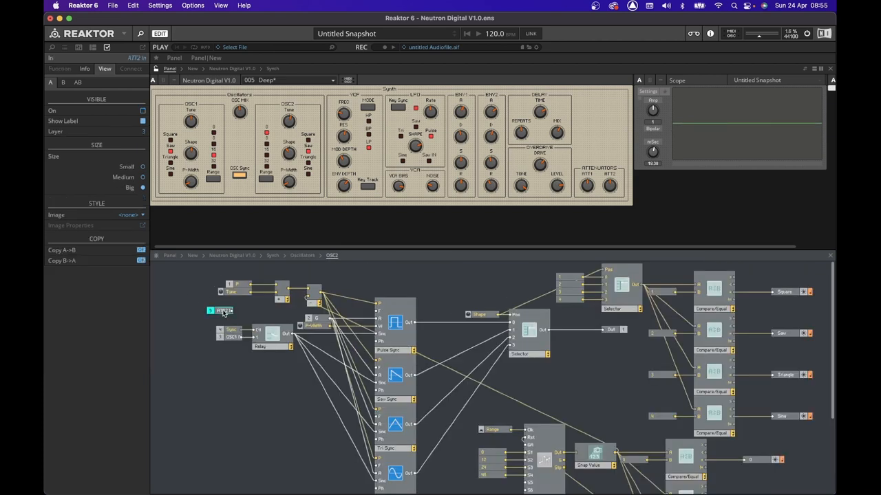
left_click_drag(223, 311, 213, 382)
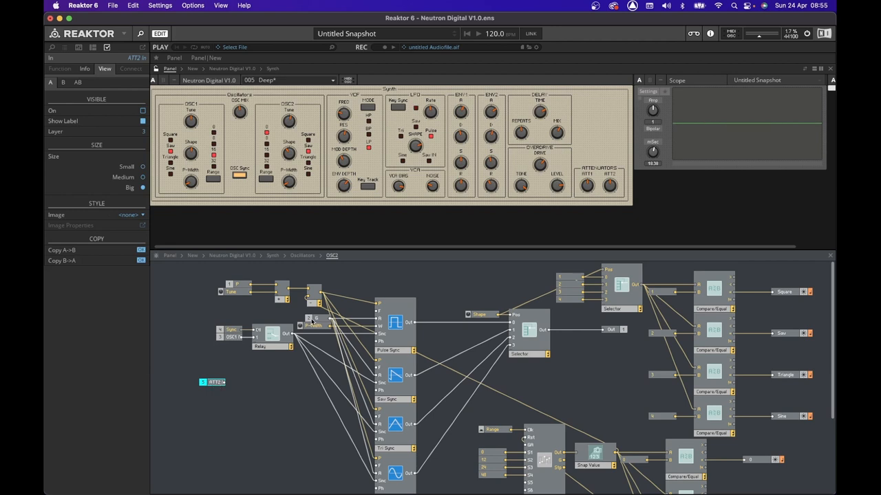
left_click(169, 328)
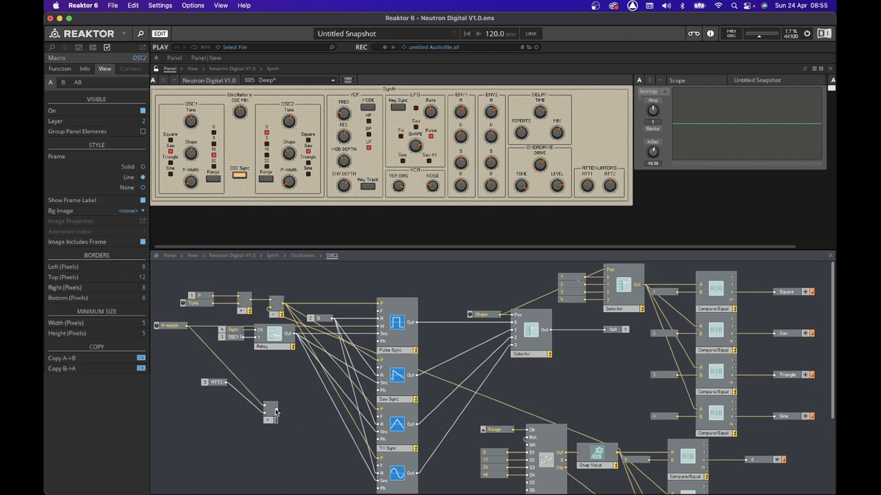
left_click_drag(275, 413, 375, 330)
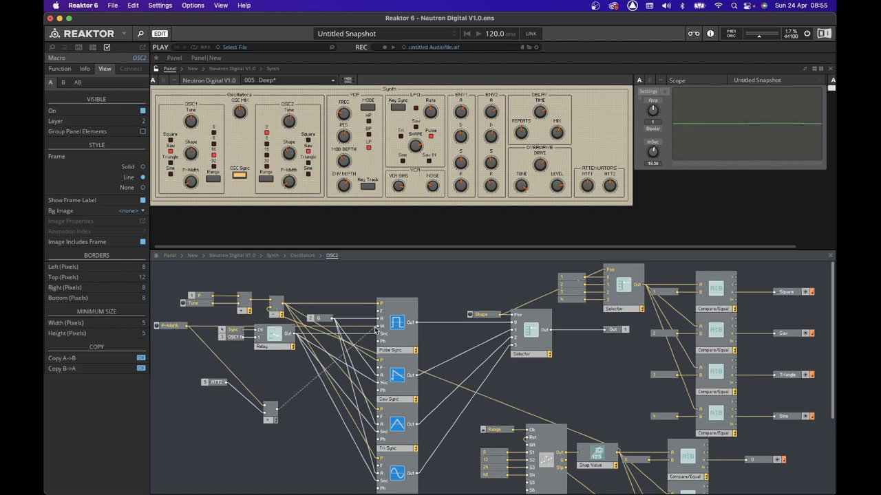
left_click(214, 382)
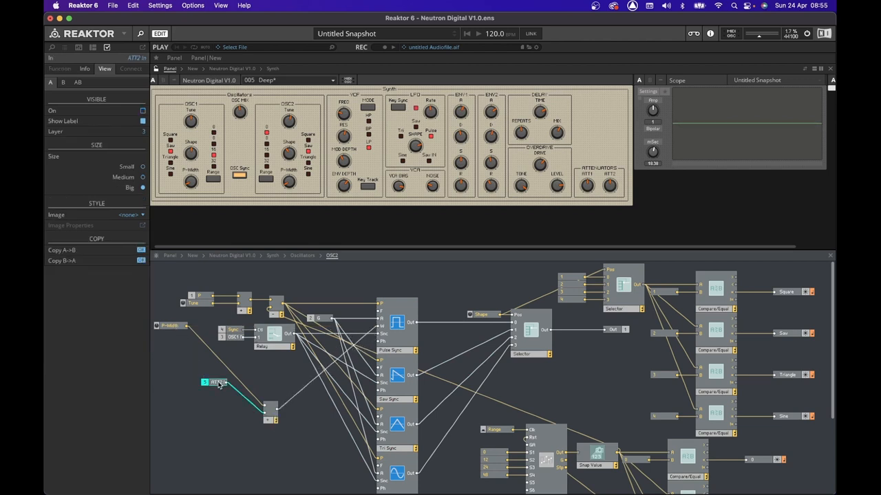
left_click_drag(214, 382, 172, 334)
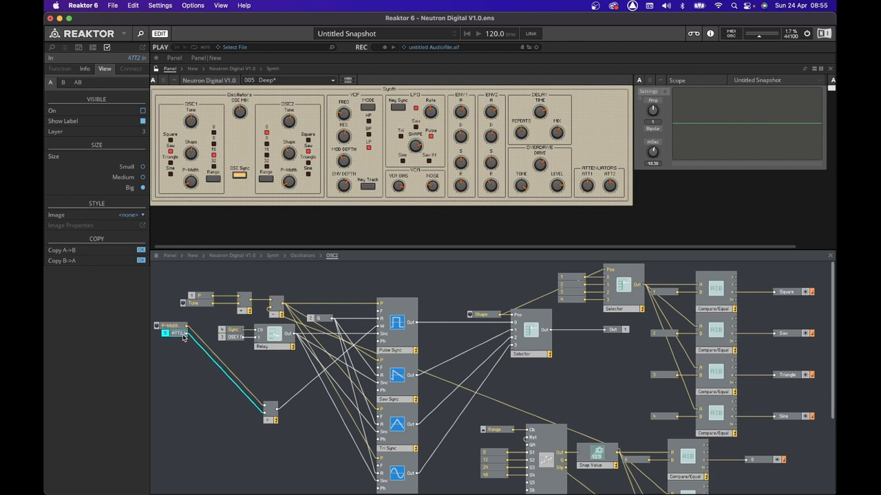